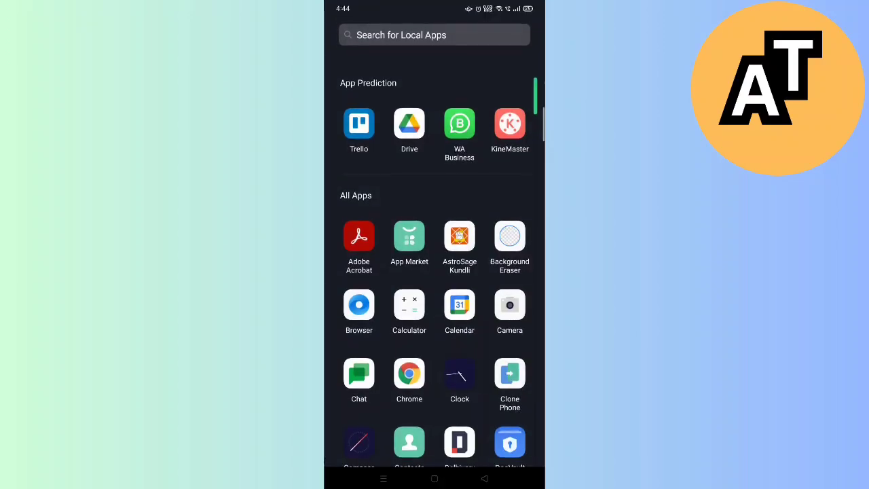
# Search the app drawer for "fi" to show File Manager and WPS Office.
pyautogui.write('fi')
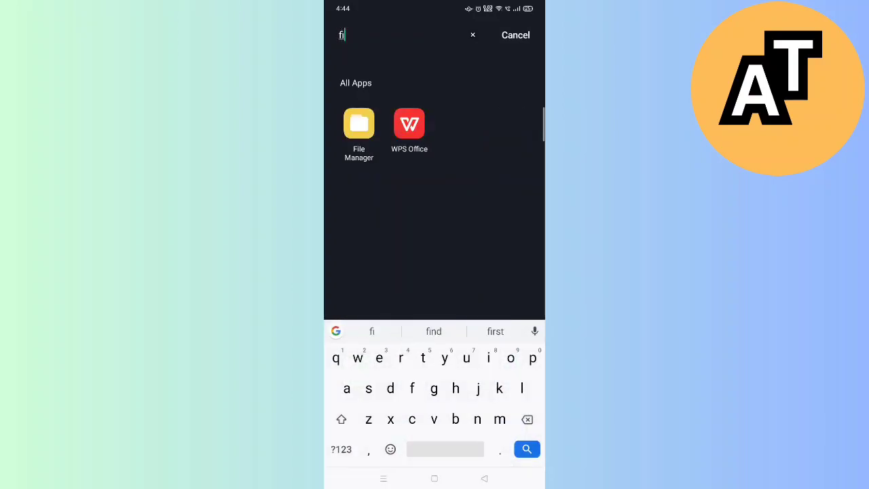
# Open File Manager, then pull down the quick settings panel from the home screen.
pyautogui.click(359, 124)
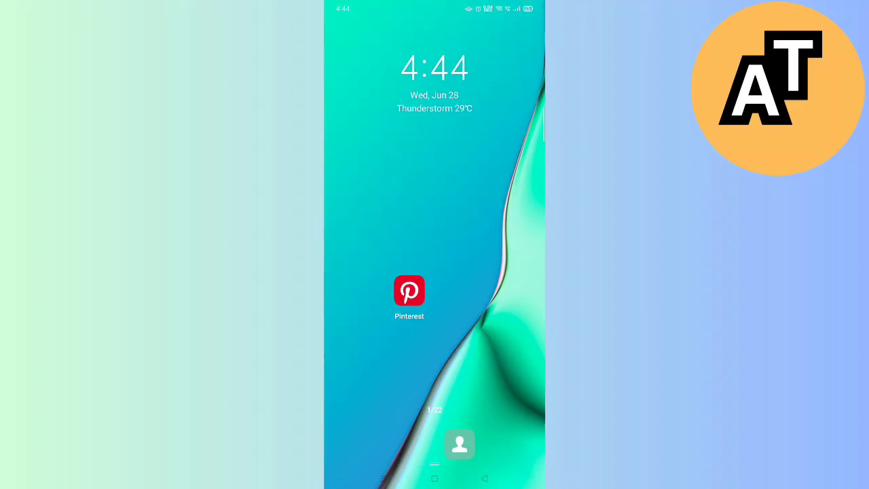
pyautogui.moveTo(435, 11); pyautogui.dragTo(435, 272)
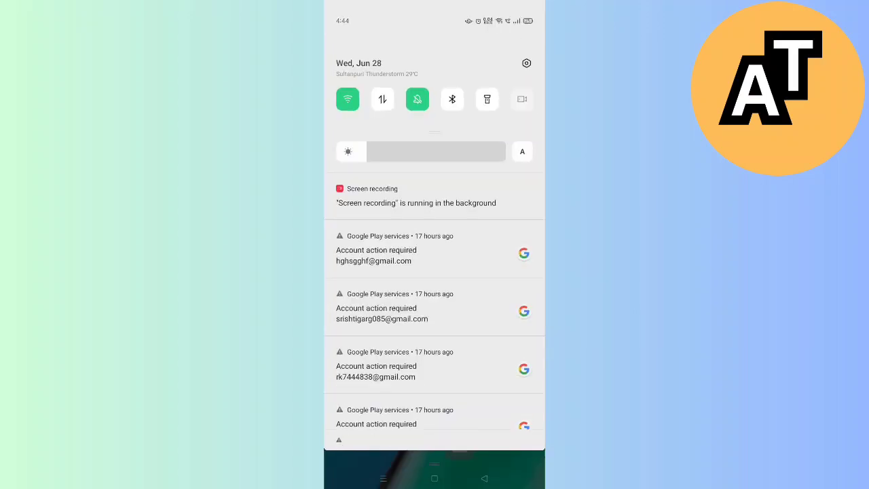